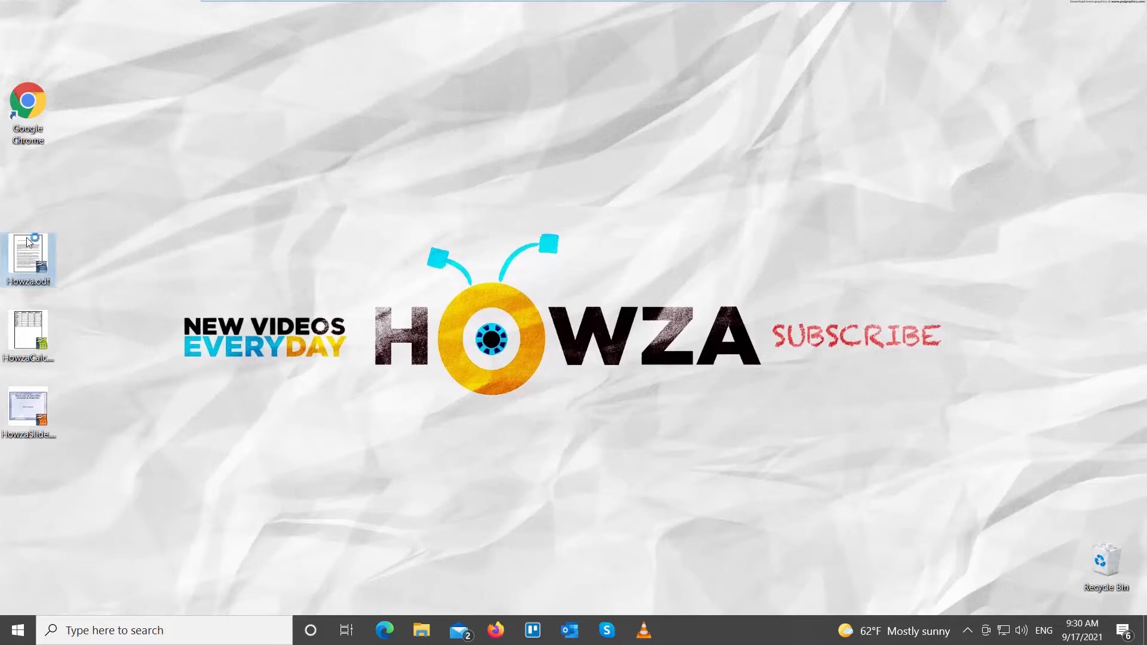
# Launch Howza.odt from the desktop and start Save As from the File menu.
pyautogui.doubleClick(29, 258)
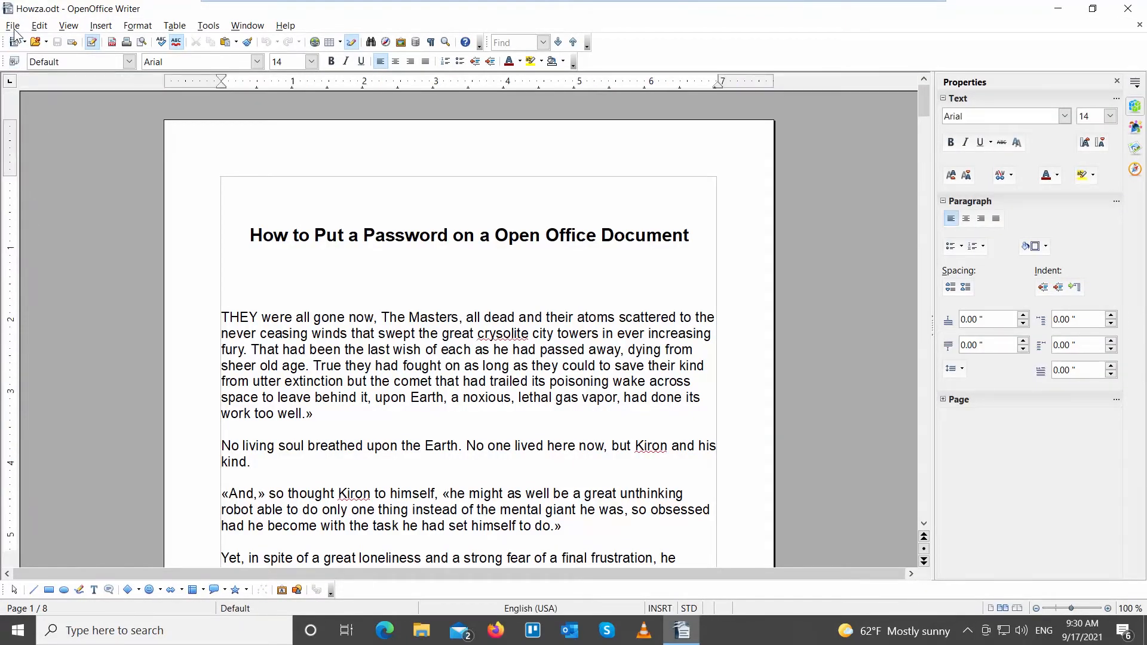
pyautogui.click(12, 25)
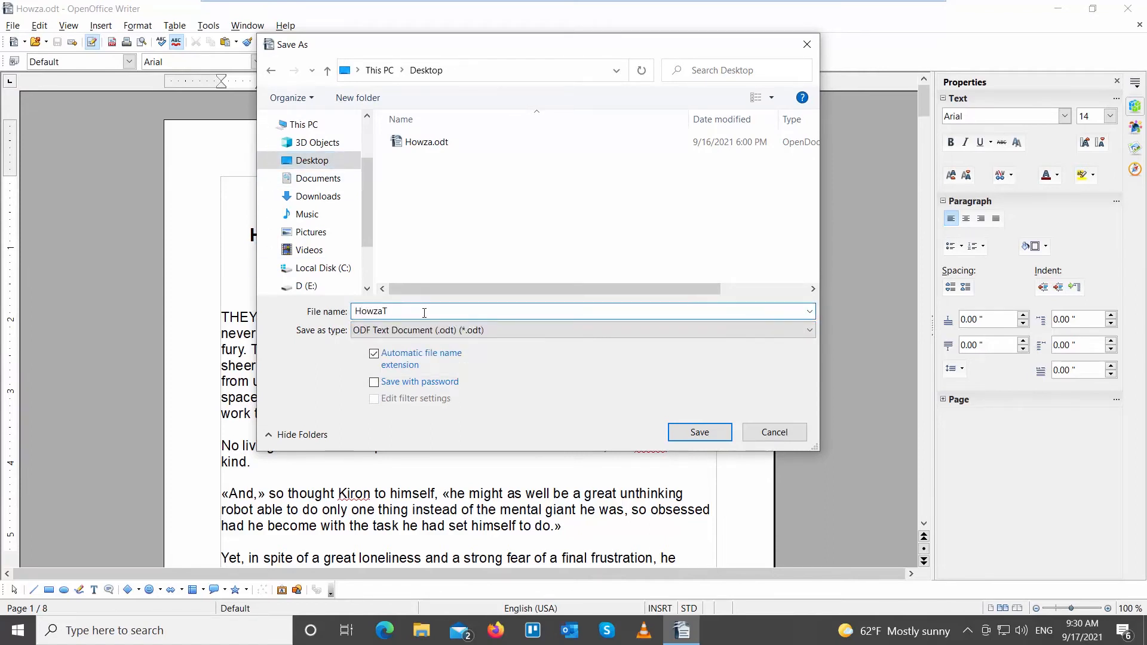
# Save the copy as HowzaTest on the Desktop with 'Save with password' ticked, entering and confirming the password.
pyautogui.write('est')
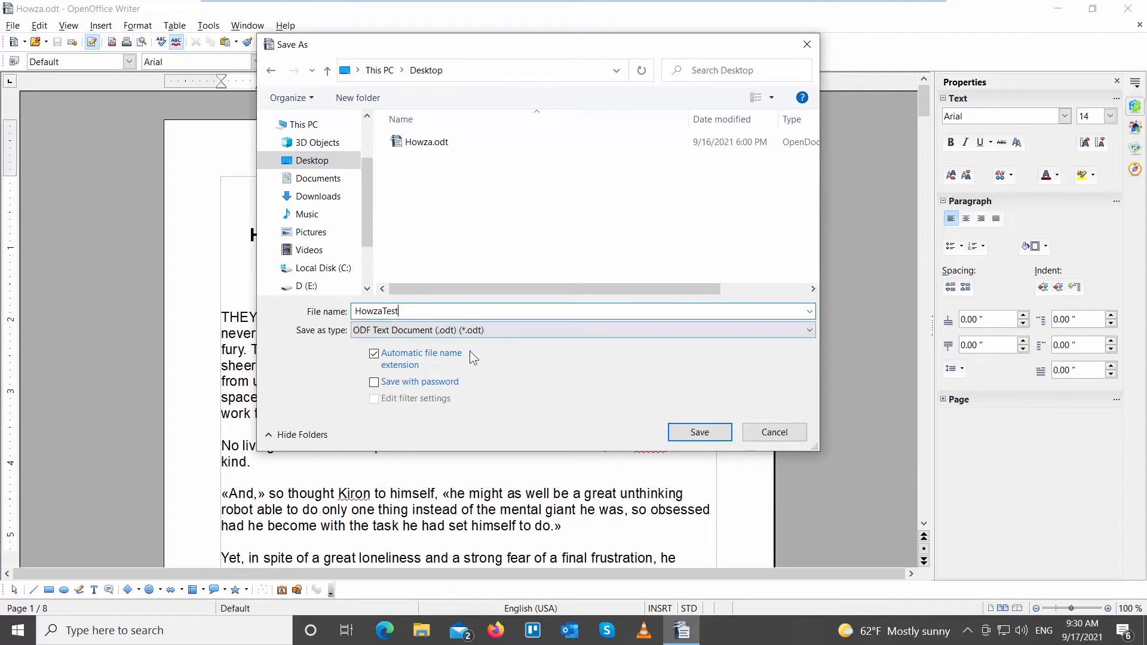
pyautogui.click(374, 381)
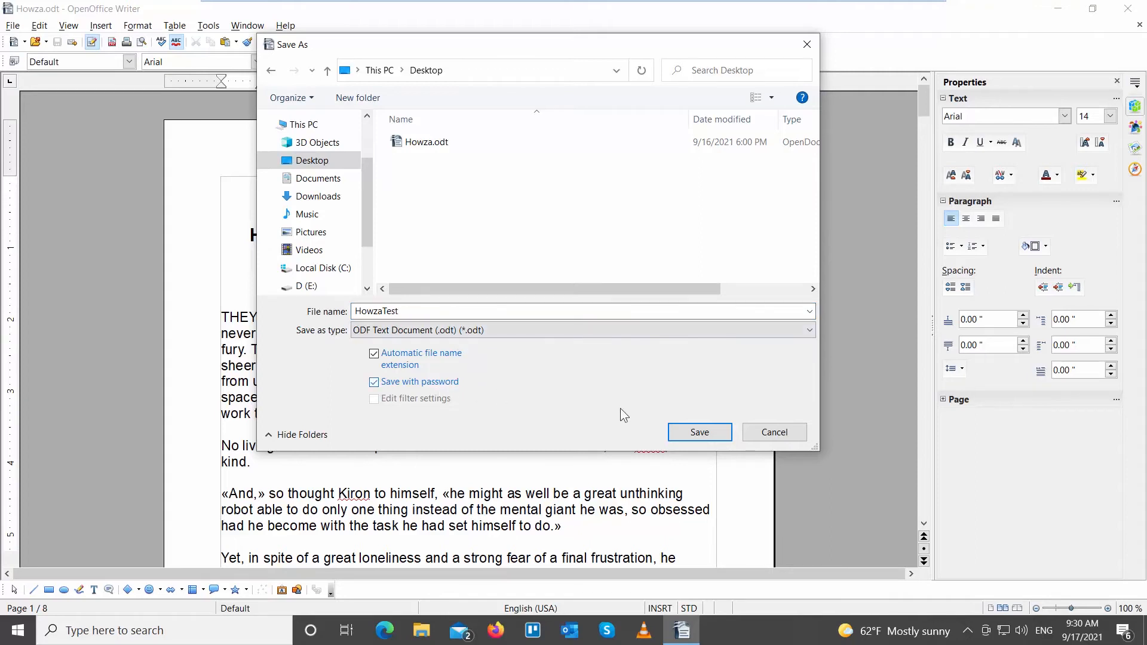
pyautogui.click(698, 431)
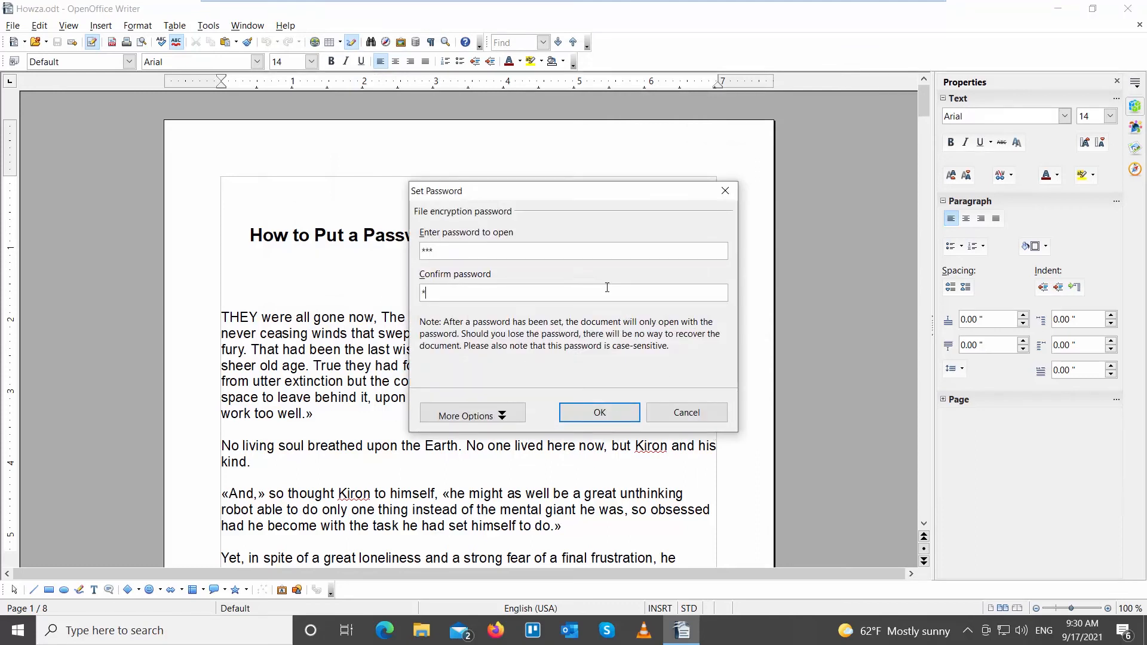
pyautogui.write('**')
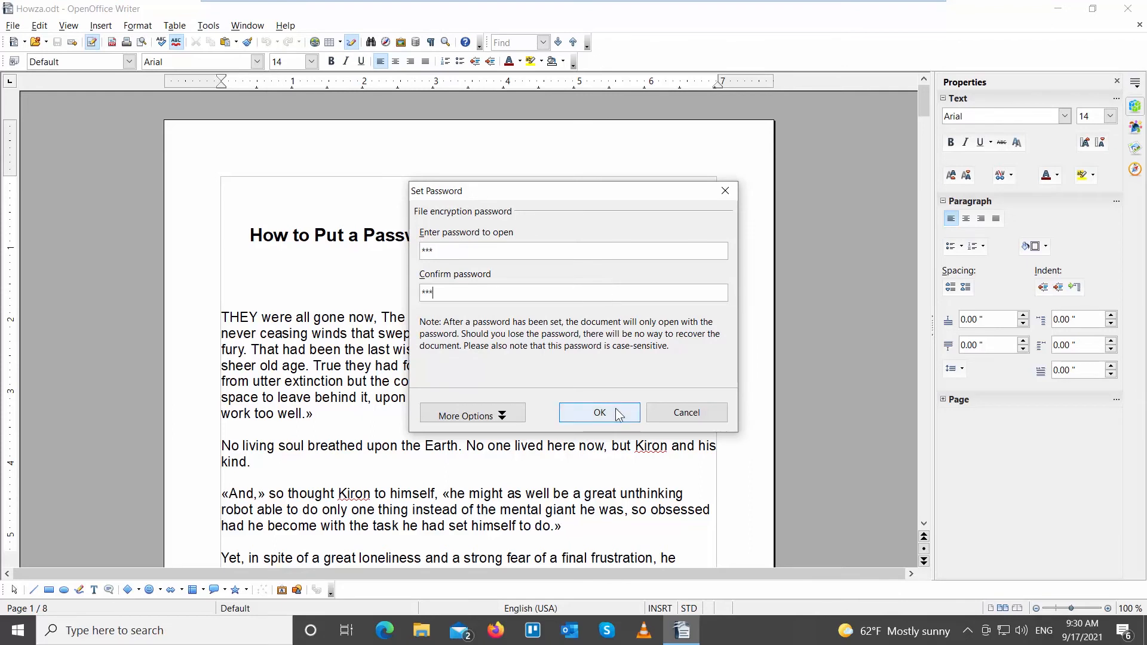
pyautogui.click(598, 413)
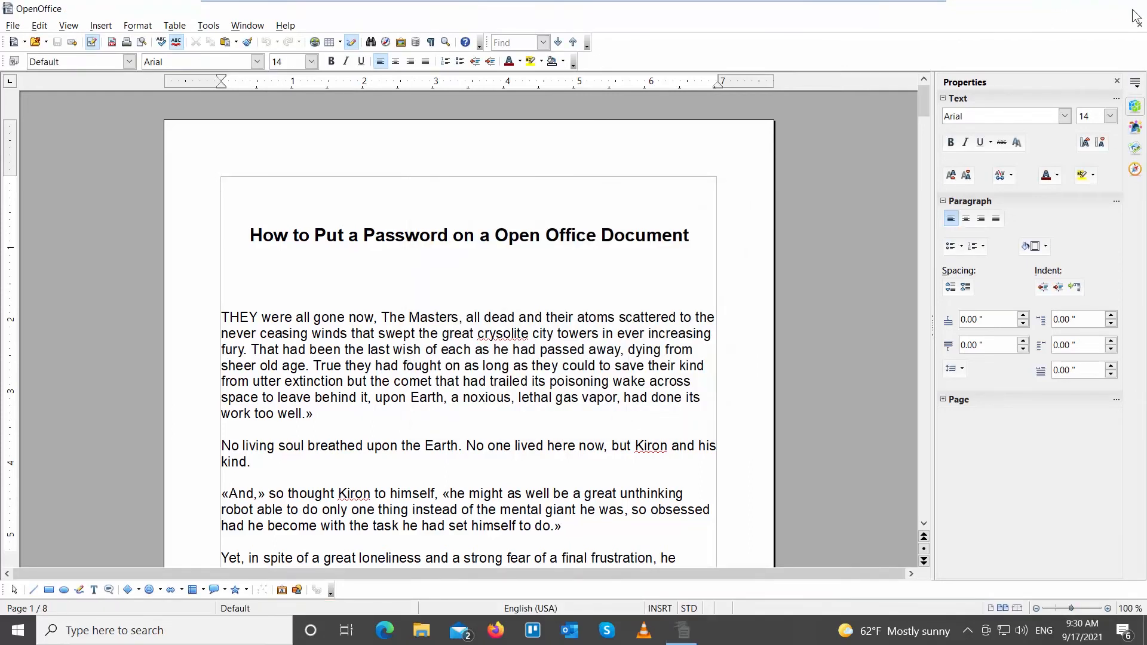